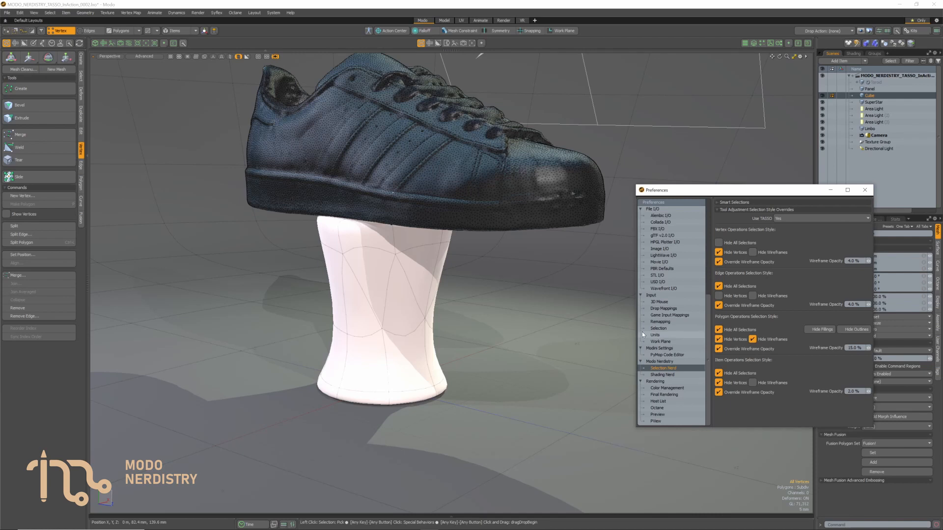
Select a pedestal edge and edit the Edge Operations Wireframe Opacity value in Selection Nerd preferences.
{"action": "left_click", "coordinate": [88, 31]}
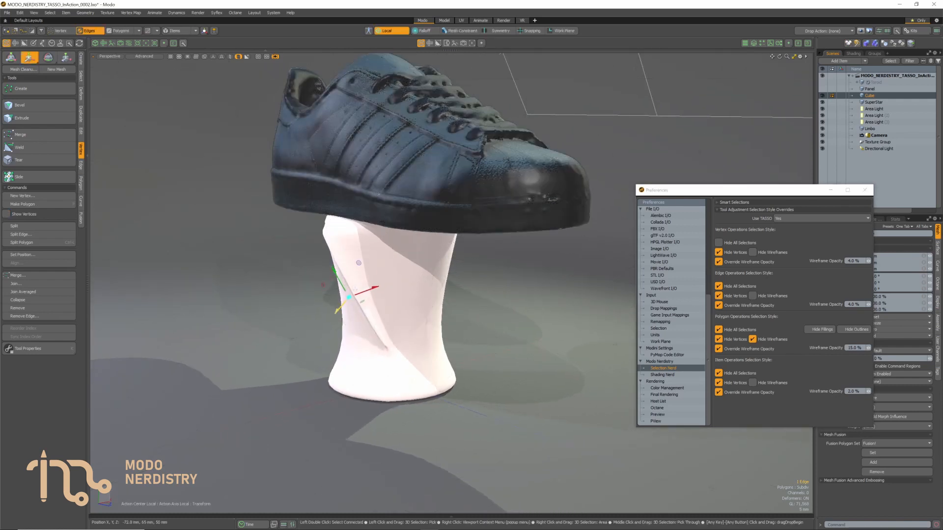
{"action": "triple_click", "coordinate": [852, 304]}
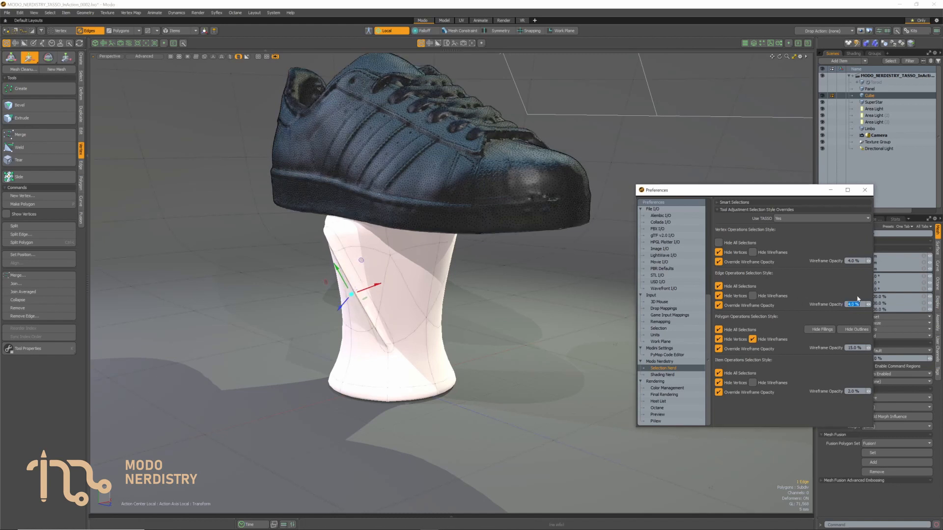
{"action": "triple_click", "coordinate": [854, 305]}
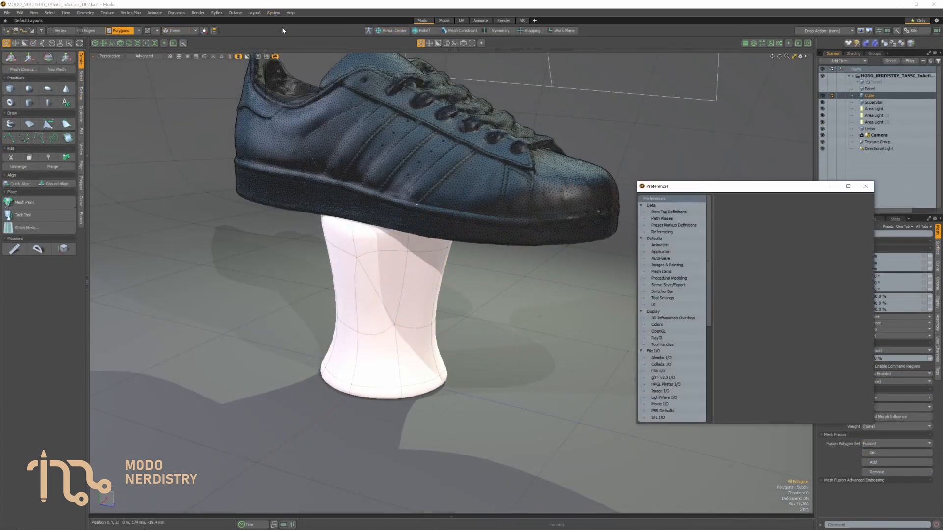
Return to Modo Nerdistry > Selection Nerd and toggle hiding selections during edge operations.
{"action": "left_click_drag", "start_coordinate": [721, 187], "coordinate": [721, 189]}
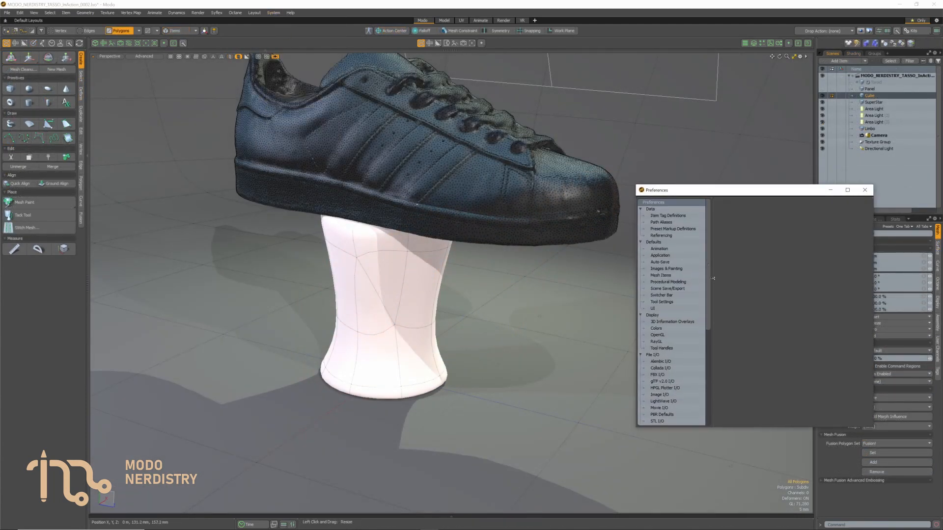
{"action": "scroll", "scroll_direction": "down", "scroll_amount": 3}
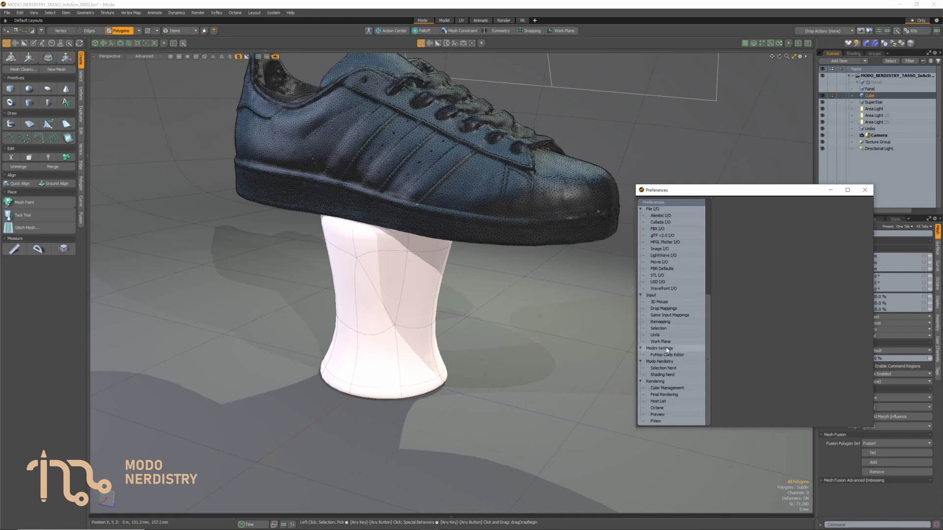
{"action": "left_click", "coordinate": [663, 369]}
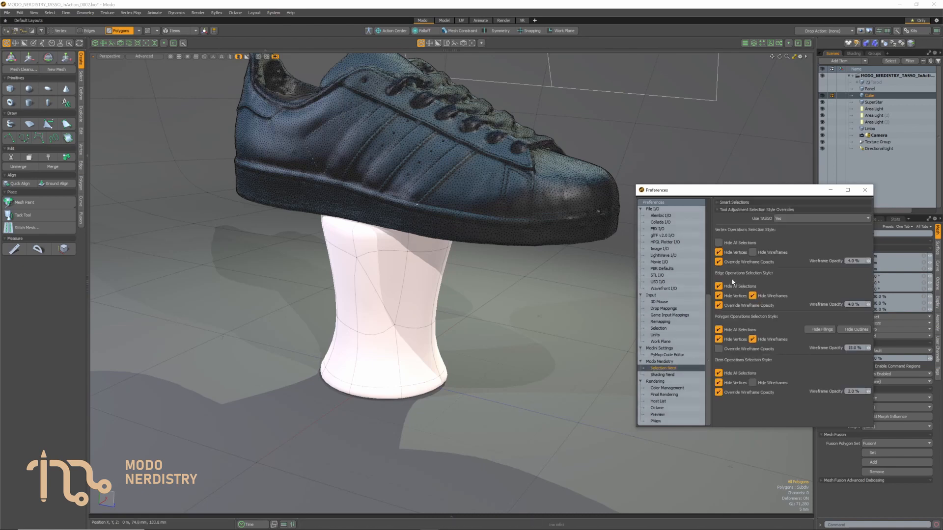
{"action": "left_click", "coordinate": [88, 30]}
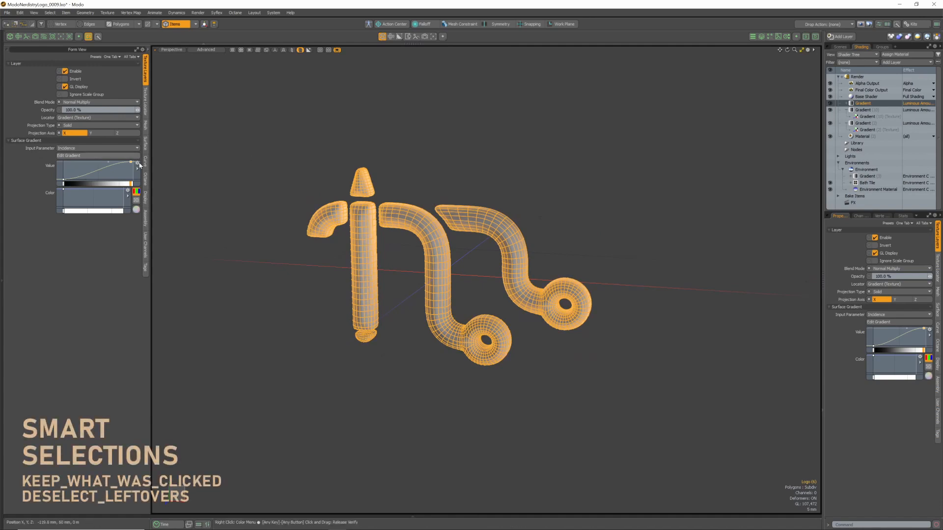
Show the logo mesh's properties, then clear selection and inspect the Alpha Output layer.
{"action": "left_click", "coordinate": [403, 212]}
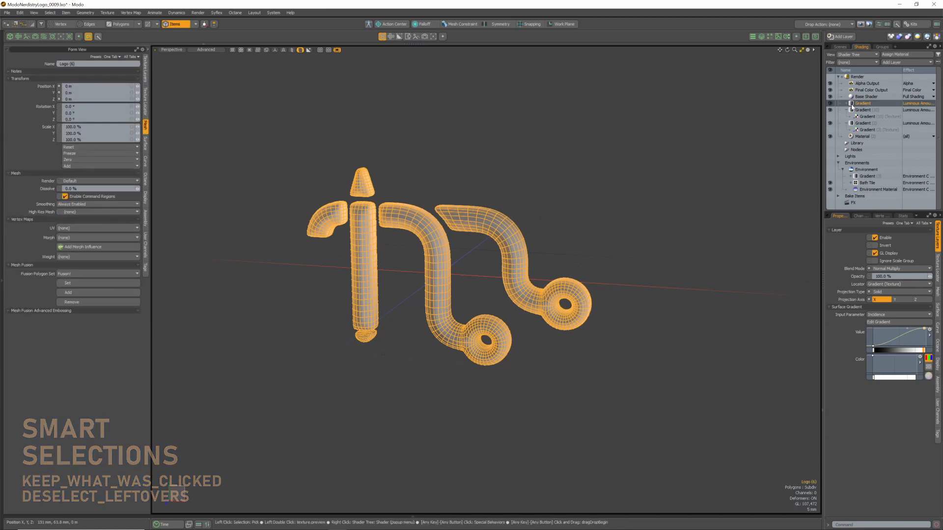
{"action": "left_click", "coordinate": [863, 109]}
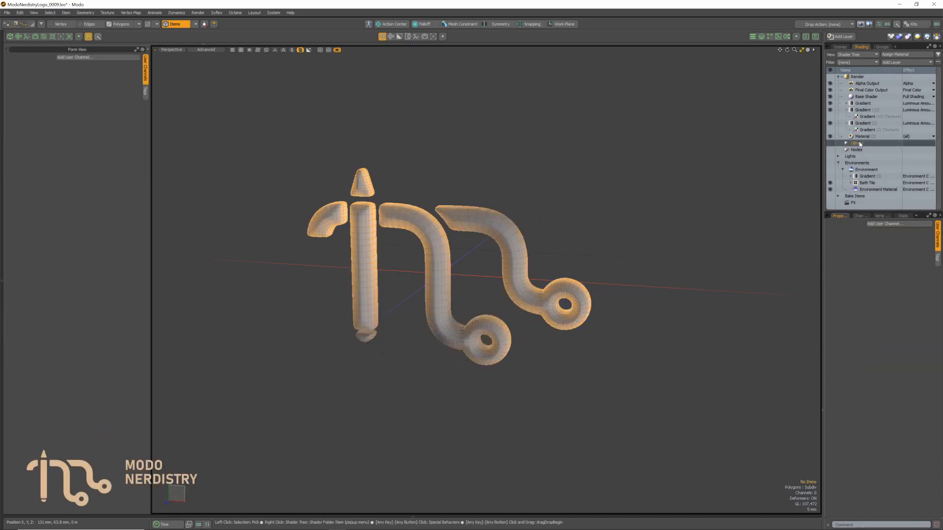
{"action": "left_click", "coordinate": [867, 83]}
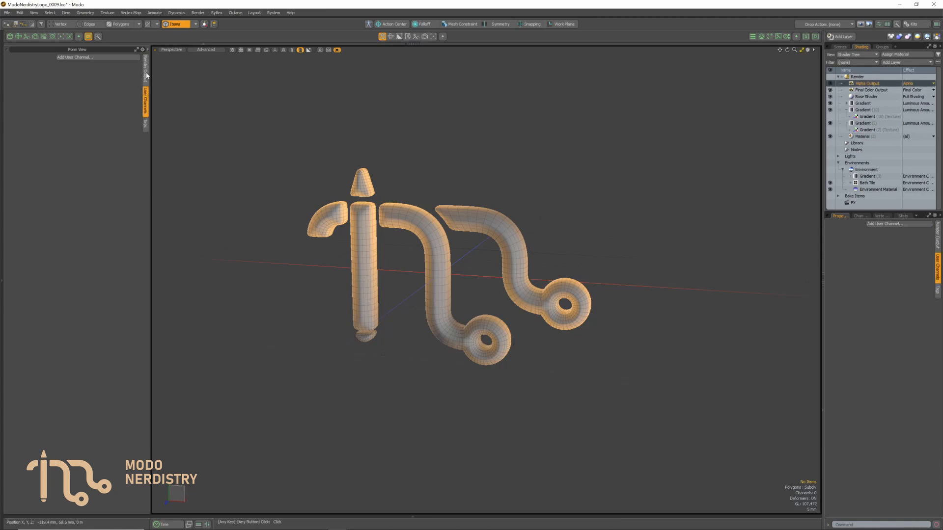
{"action": "left_click", "coordinate": [146, 59]}
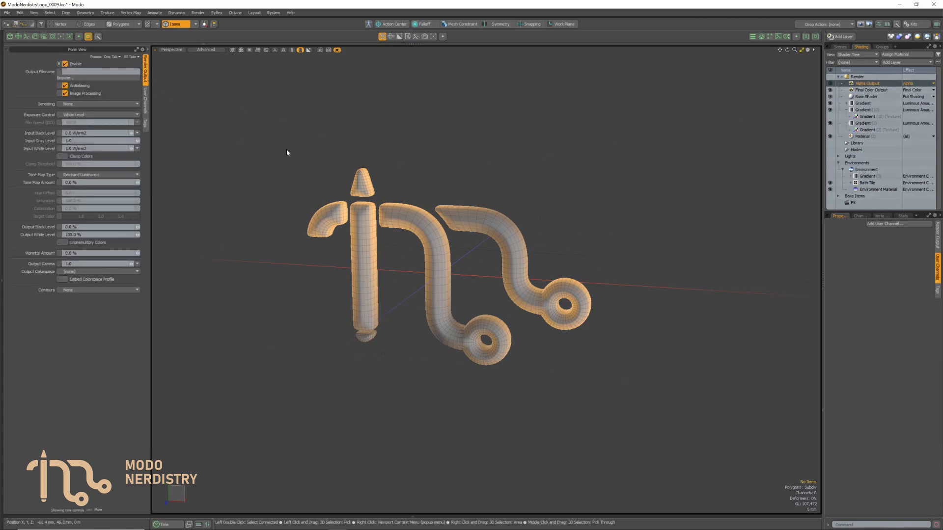
{"action": "left_click", "coordinate": [360, 188]}
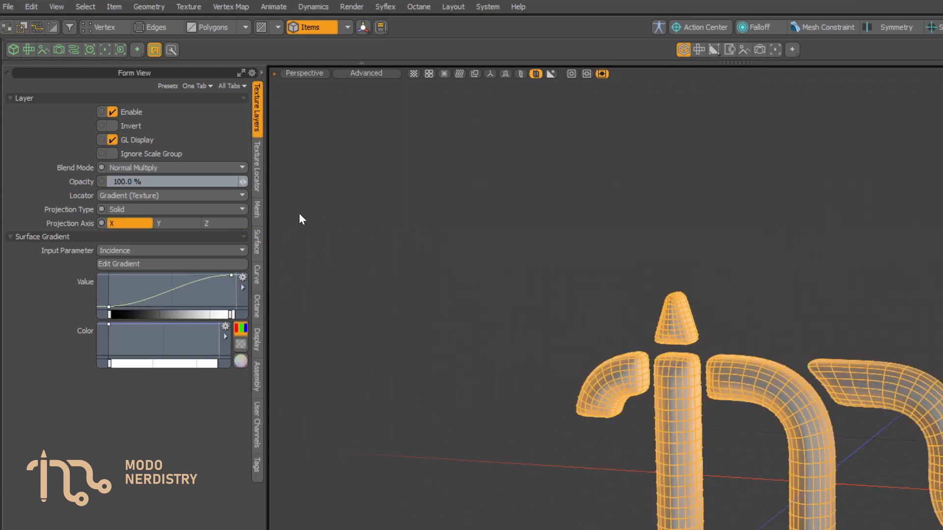
Reselect the logo mesh and then the environment Gradient layer so properties follow each selection.
{"action": "left_click", "coordinate": [257, 212]}
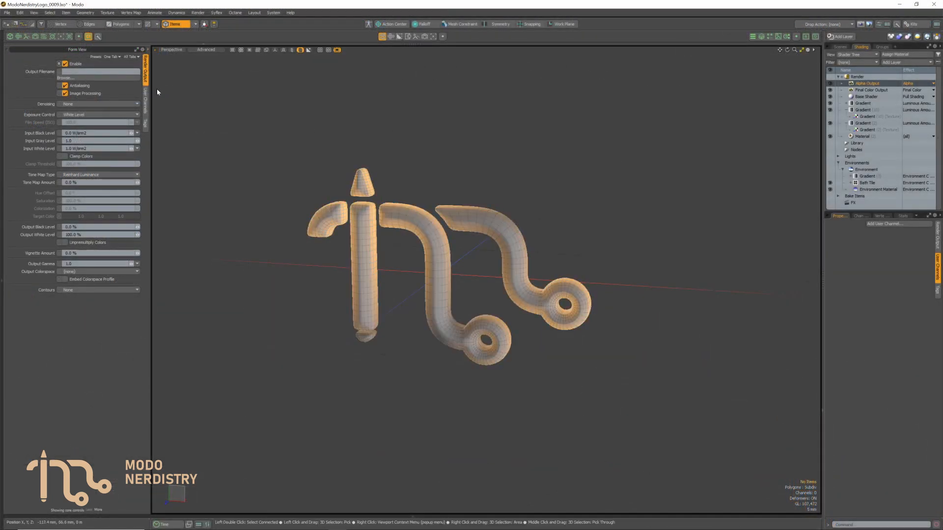
{"action": "left_click", "coordinate": [363, 194]}
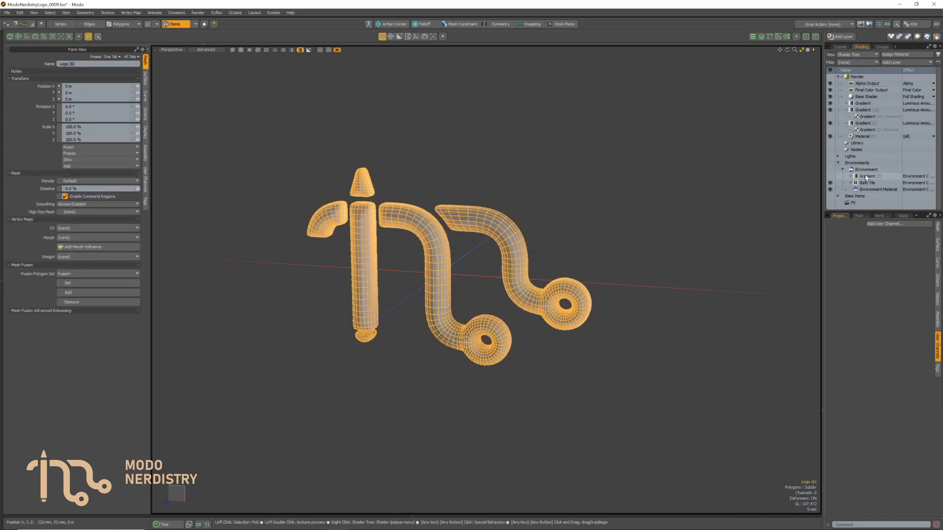
{"action": "left_click", "coordinate": [864, 176]}
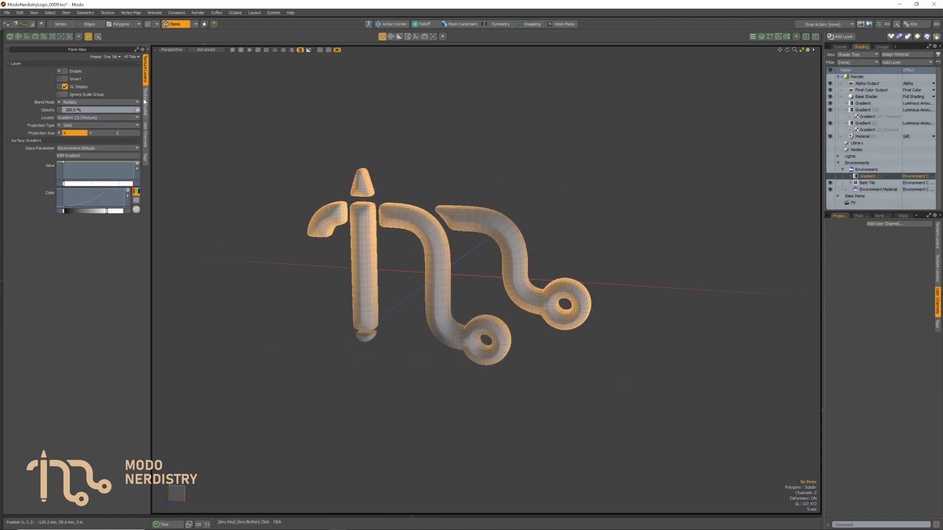
{"action": "left_click", "coordinate": [546, 13]}
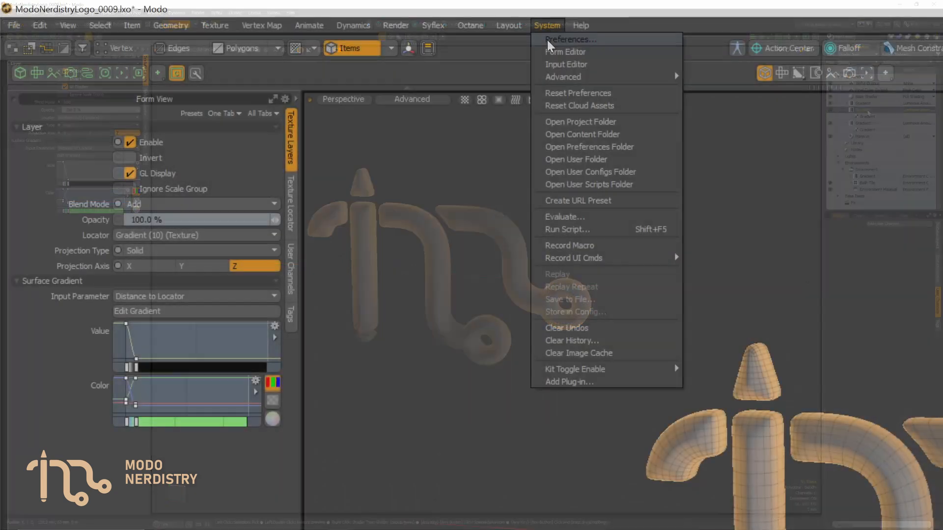
{"action": "left_click", "coordinate": [570, 40]}
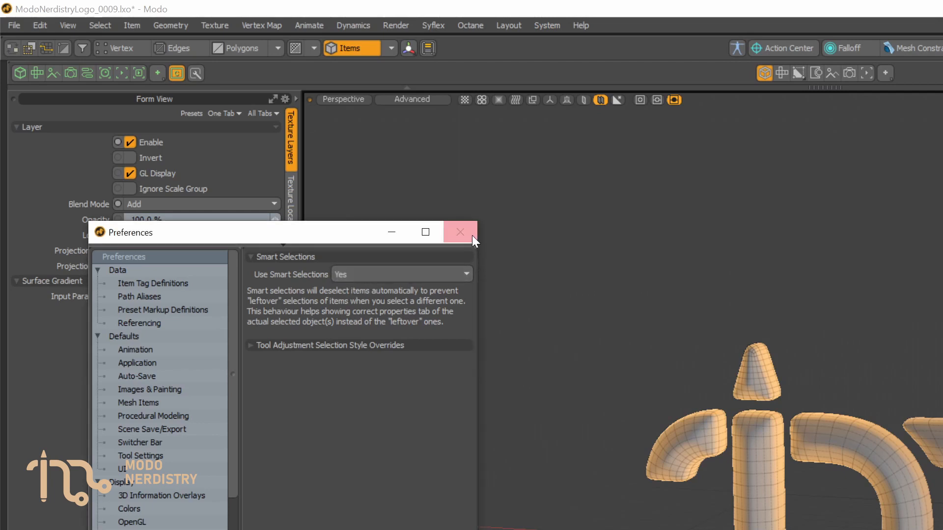
{"action": "left_click", "coordinate": [459, 231]}
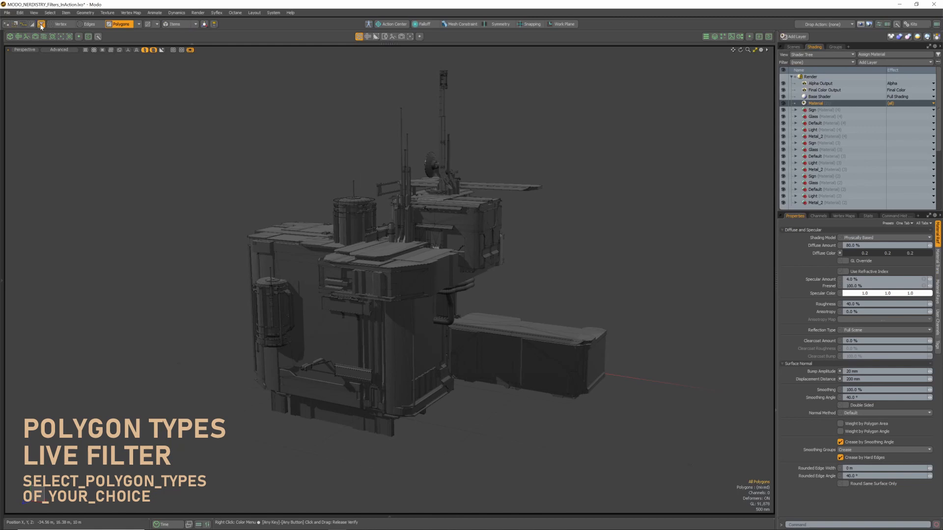
Enable the polygon type filter, try Curves Only, then restrict selection to Subdiv polygons.
{"action": "left_click", "coordinate": [41, 24]}
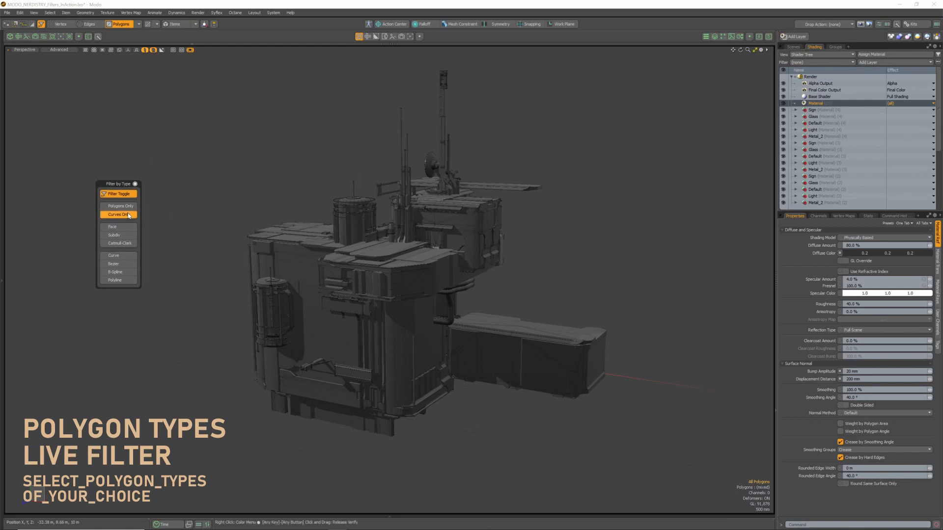
{"action": "left_click", "coordinate": [119, 206]}
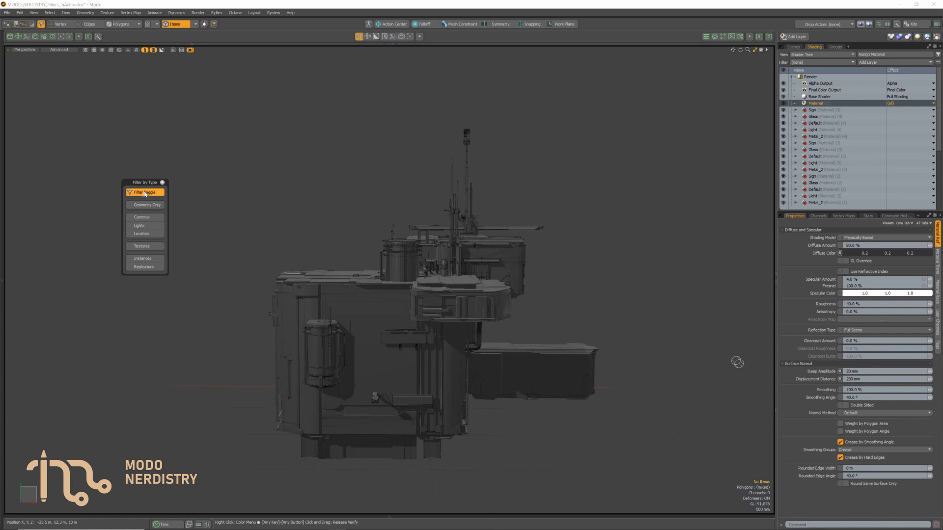
{"action": "mouse_move", "coordinate": [146, 206]}
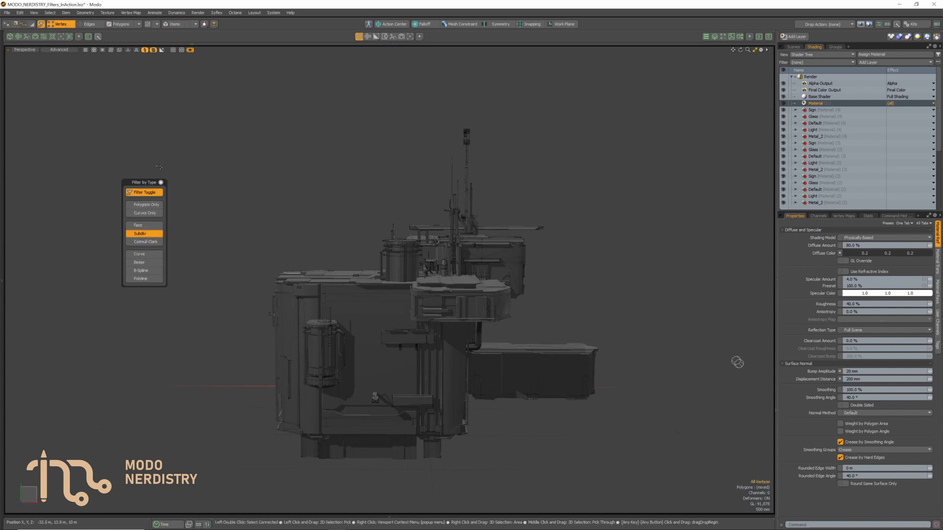
{"action": "left_click", "coordinate": [119, 23]}
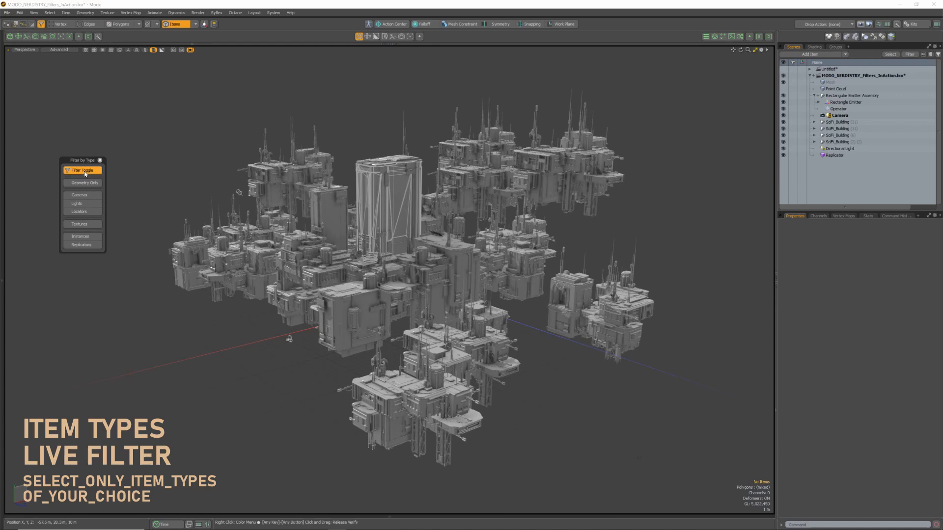
Cycle the item-type filter through geometry, cameras and lights, selecting the directional light.
{"action": "left_click", "coordinate": [83, 183]}
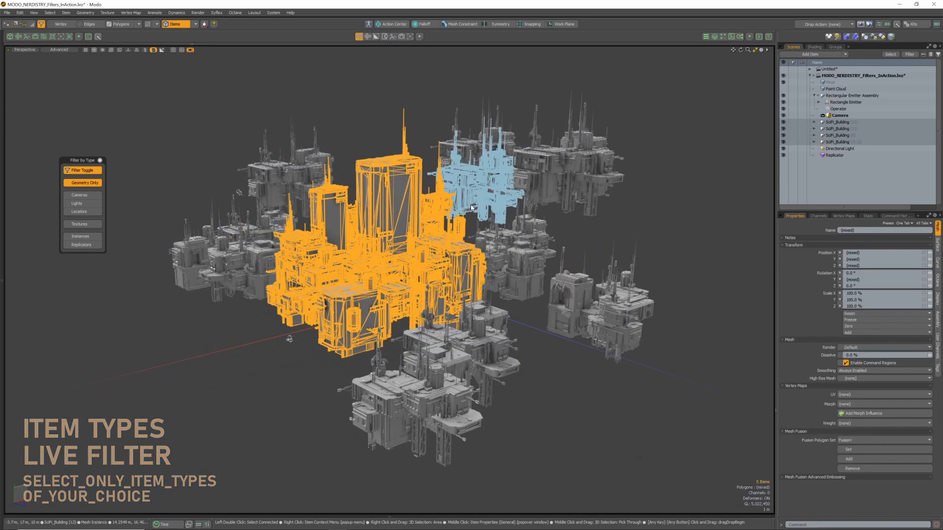
{"action": "left_click", "coordinate": [79, 195]}
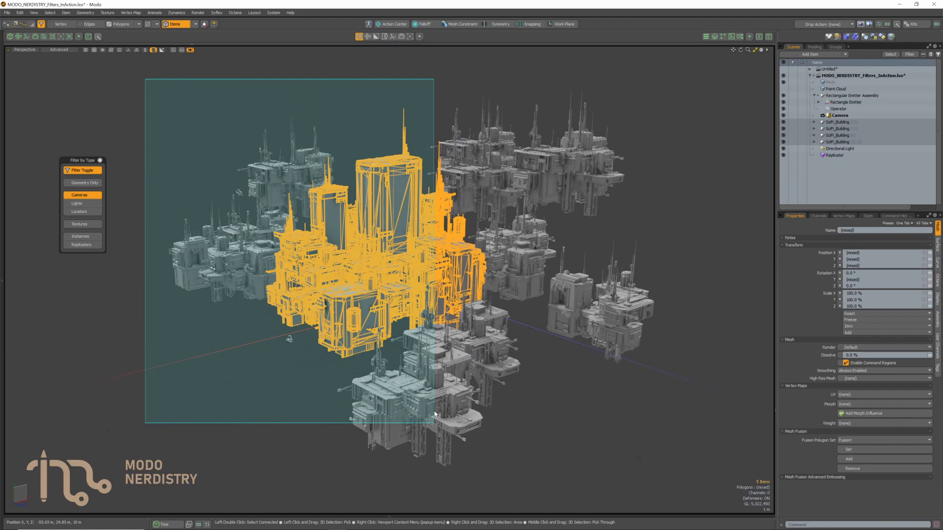
{"action": "left_click", "coordinate": [76, 203]}
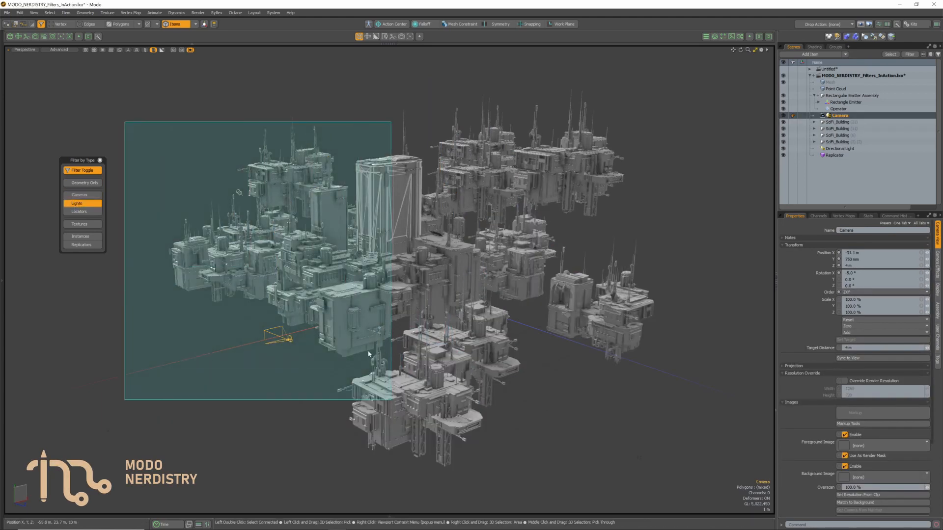
{"action": "left_click", "coordinate": [838, 148]}
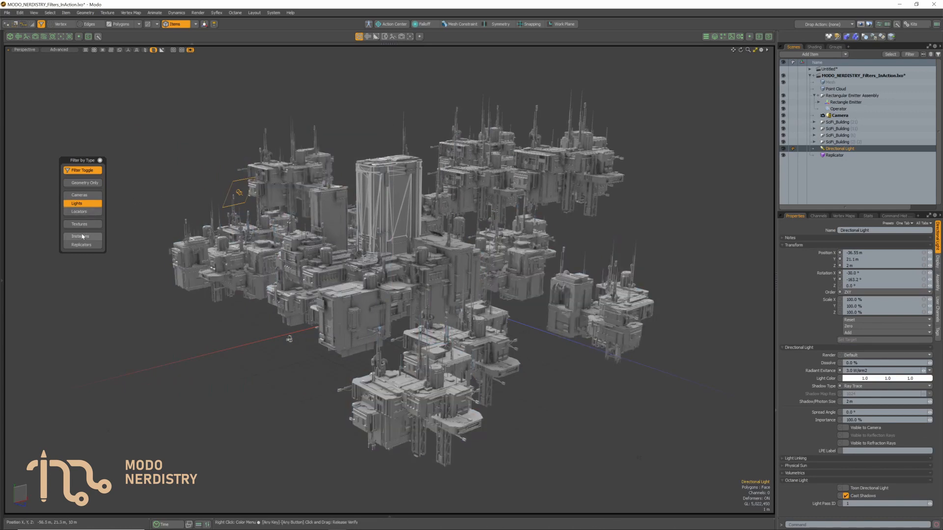
Try instances and replicators filters, then limit the scene filter to geometry only.
{"action": "left_click", "coordinate": [79, 236]}
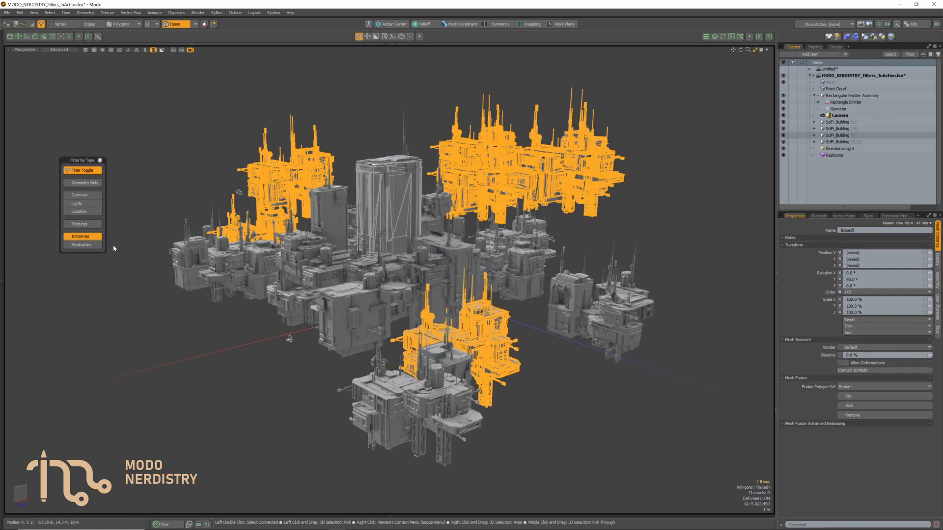
{"action": "left_click", "coordinate": [81, 245]}
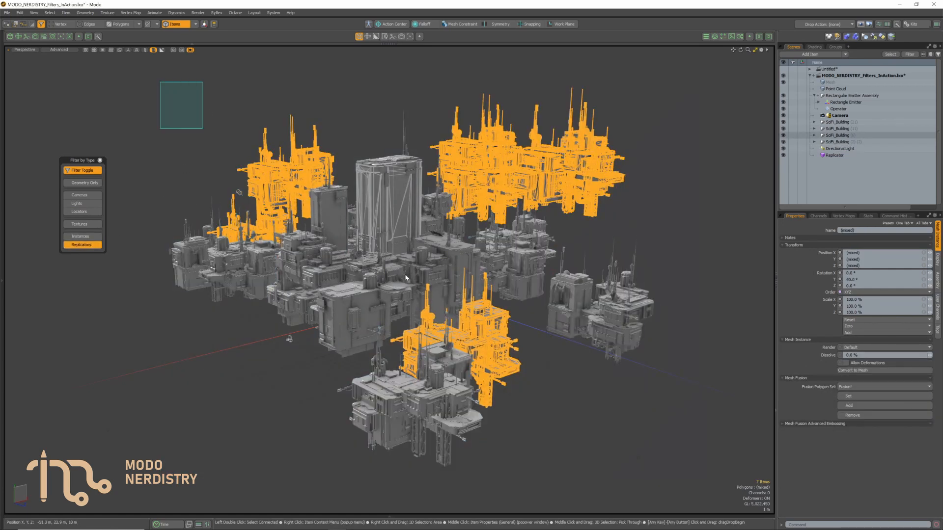
{"action": "left_click", "coordinate": [835, 154]}
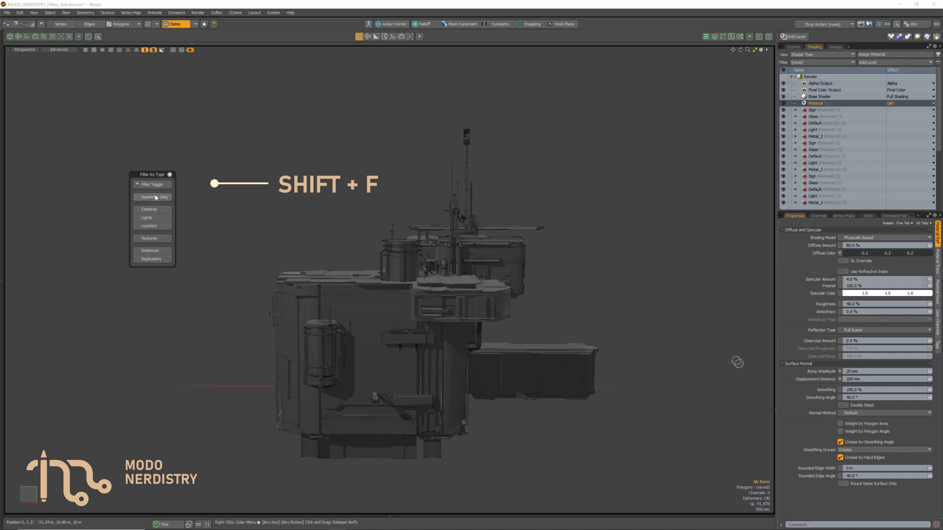
{"action": "left_click", "coordinate": [152, 184]}
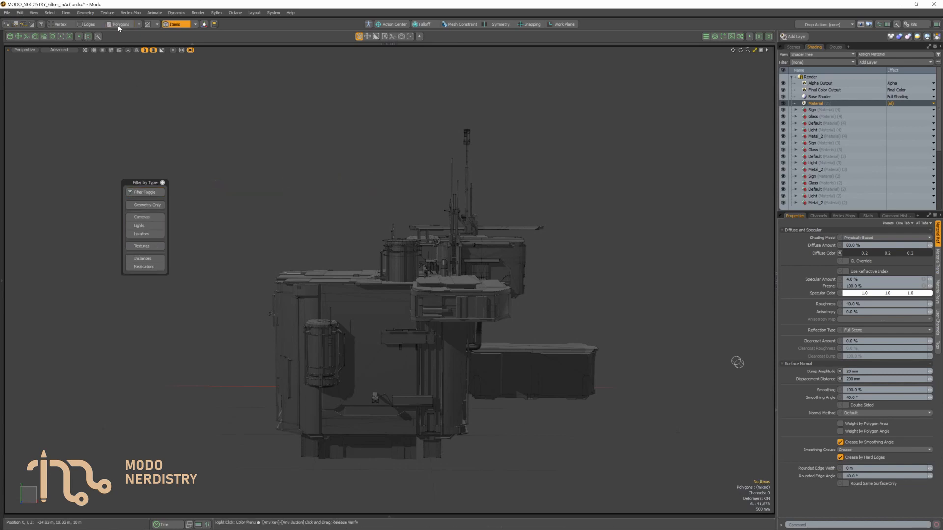
{"action": "mouse_move", "coordinate": [144, 31]}
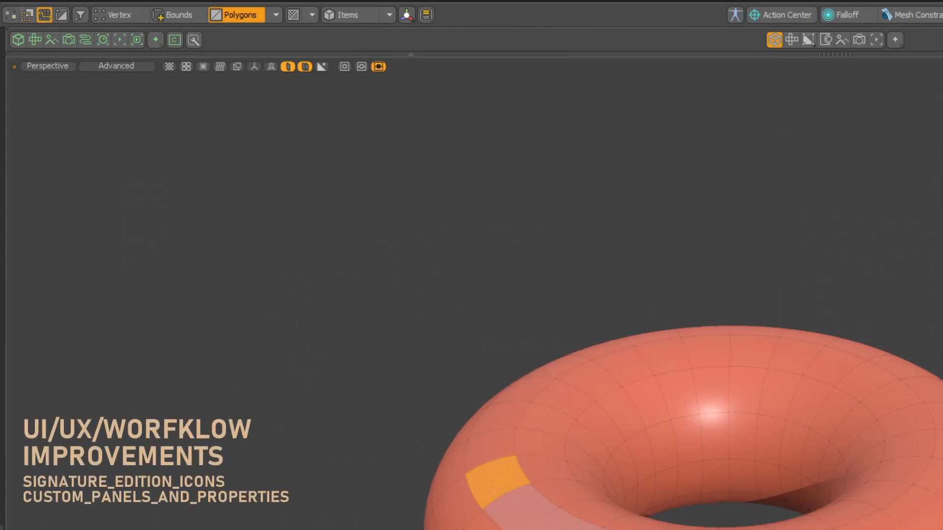
Toggle between edge and polygon selection, ending with one polygon selected on the torus.
{"action": "left_click", "coordinate": [173, 15]}
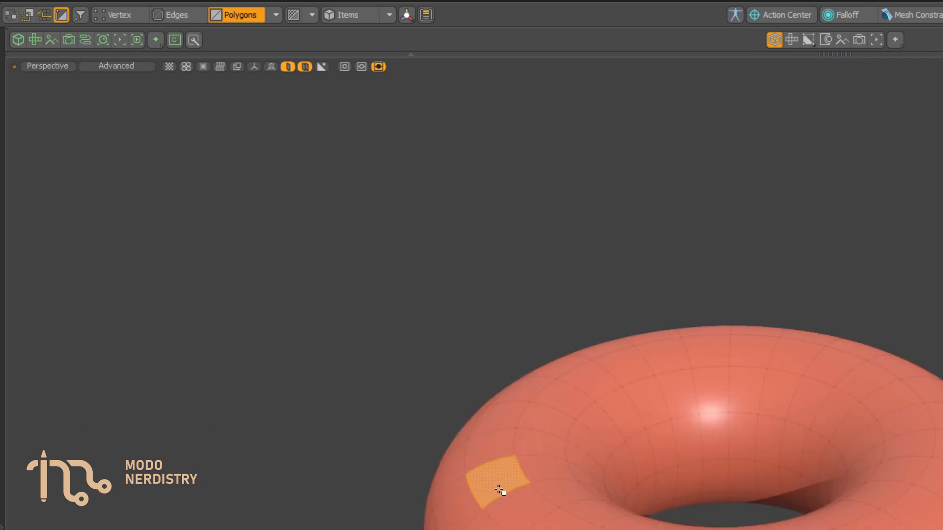
{"action": "left_click", "coordinate": [174, 15]}
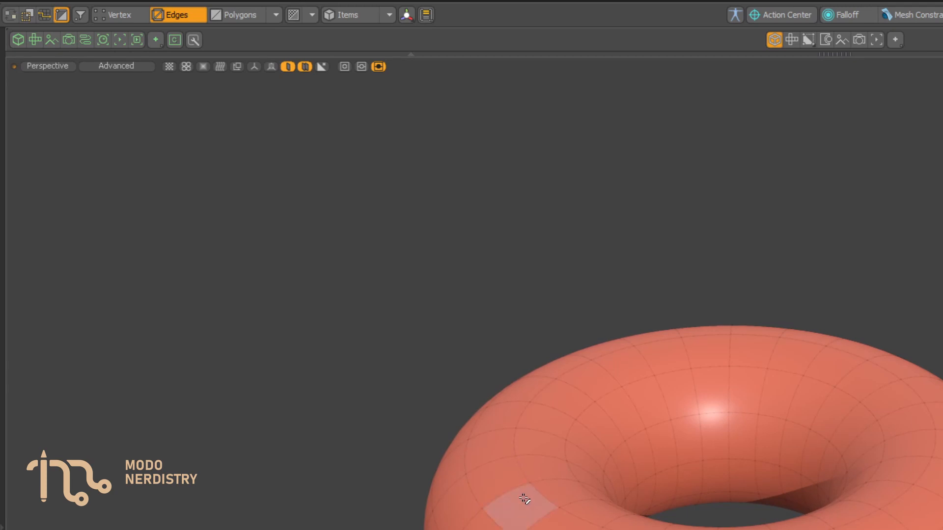
{"action": "left_click", "coordinate": [241, 14]}
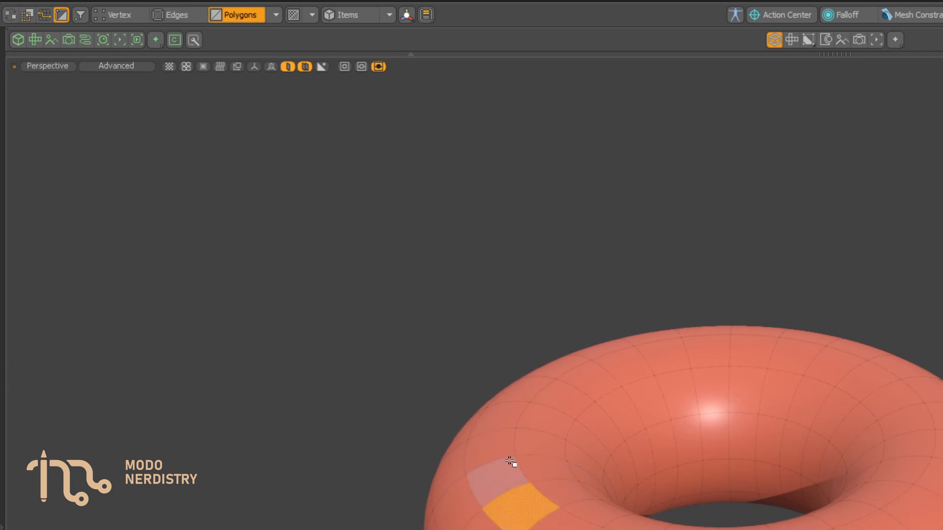
{"action": "left_click", "coordinate": [175, 14]}
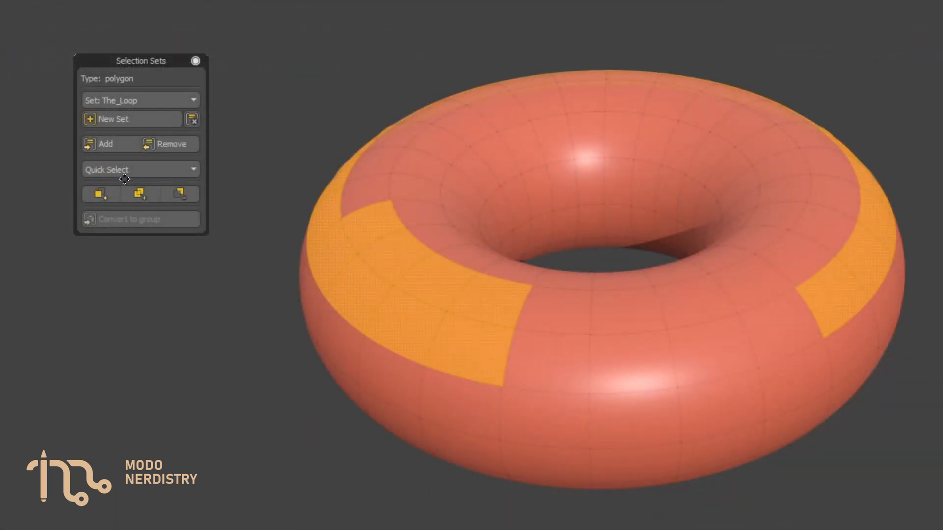
{"action": "mouse_move", "coordinate": [138, 194]}
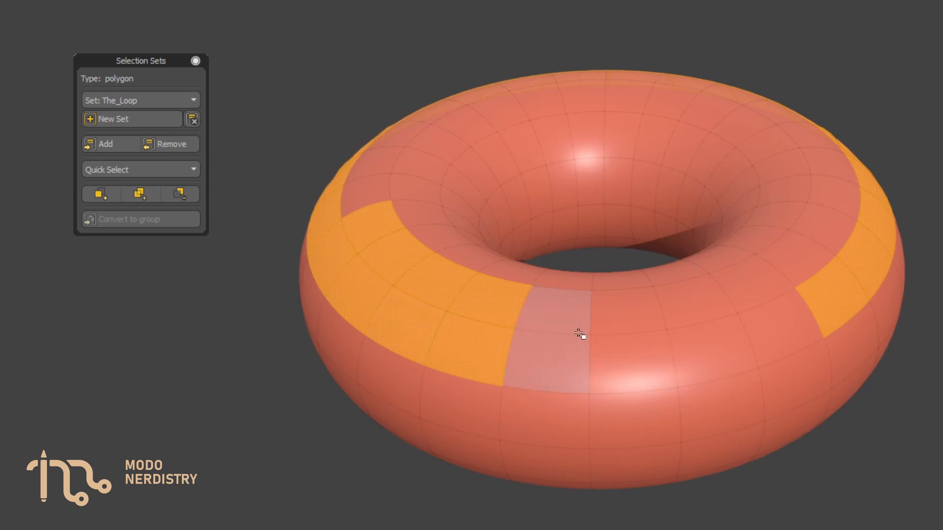
Select a vertical polygon strip on the torus front and apply a Quick Select action with The_Loop set.
{"action": "left_click", "coordinate": [100, 193]}
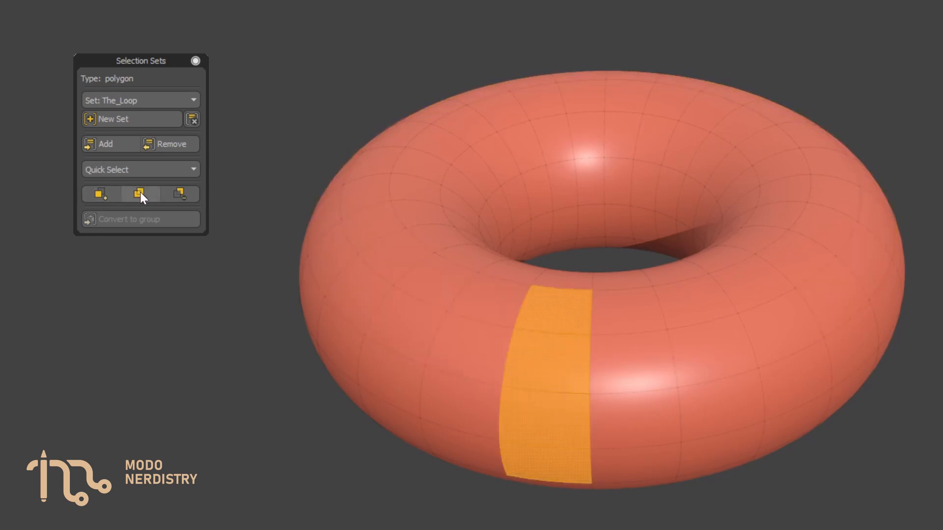
{"action": "left_click", "coordinate": [139, 193]}
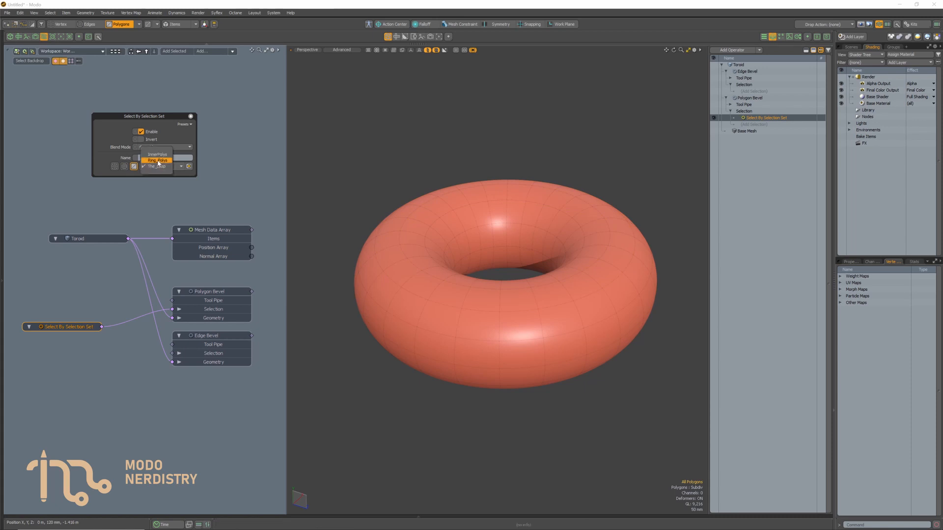
Assign the InnerPolys set to the Select By Selection Set operator so it takes that name.
{"action": "left_click", "coordinate": [157, 154]}
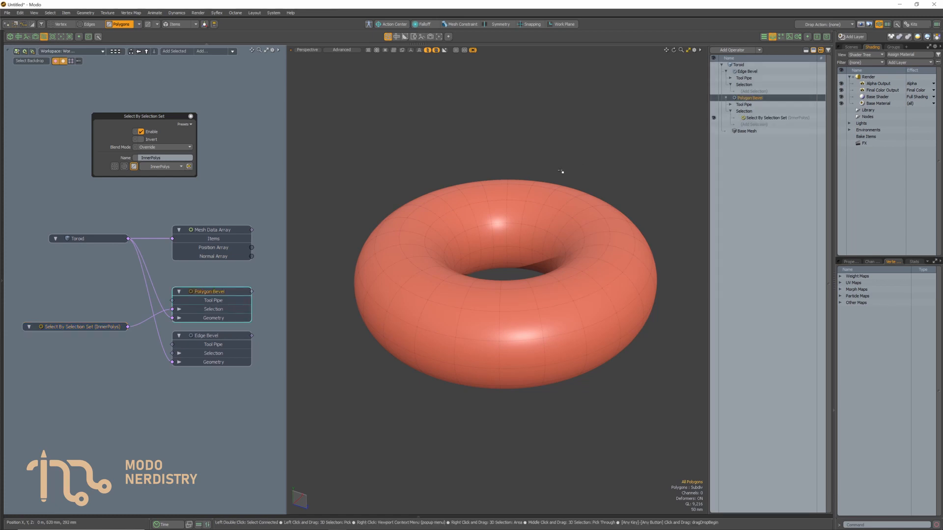
{"action": "left_click", "coordinate": [89, 24]}
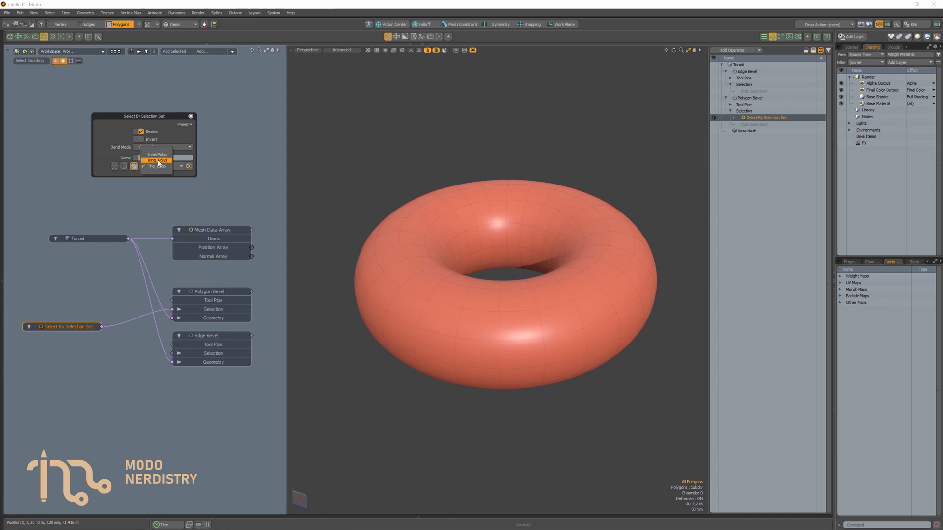
{"action": "left_click", "coordinate": [157, 154]}
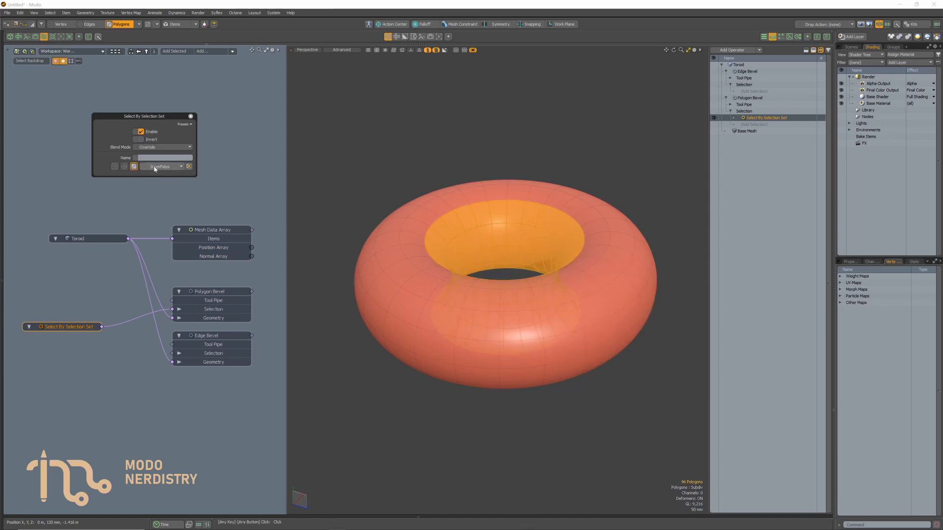
{"action": "left_click", "coordinate": [188, 167]}
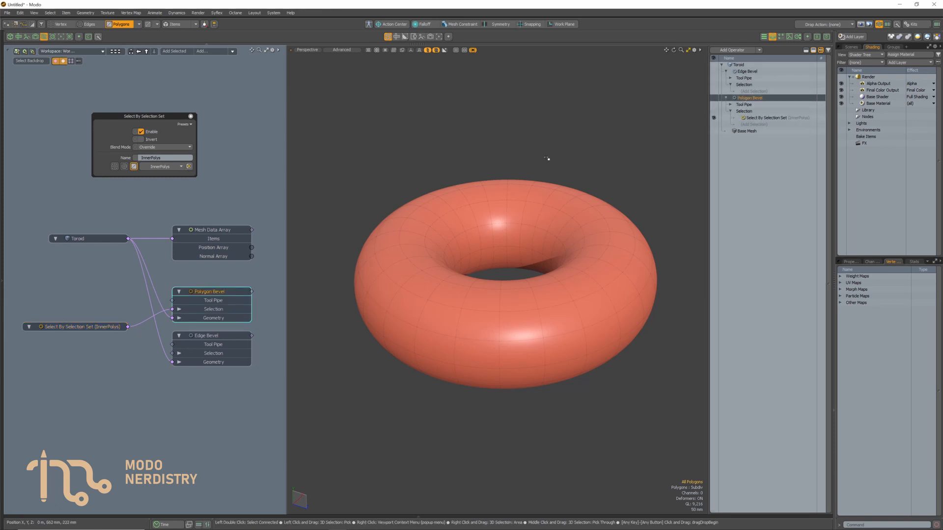
Pick InnerPolys again from the selection set list for another operator.
{"action": "left_click", "coordinate": [173, 23]}
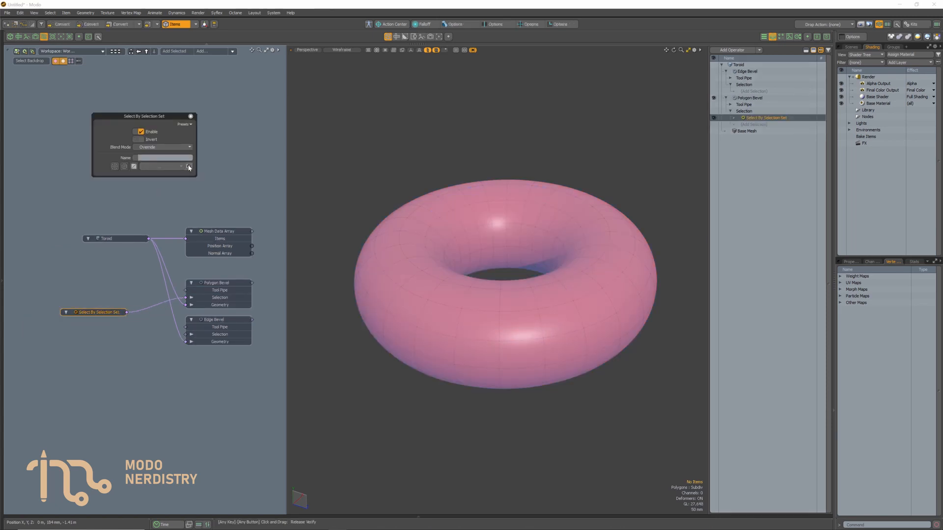
{"action": "left_click", "coordinate": [179, 167]}
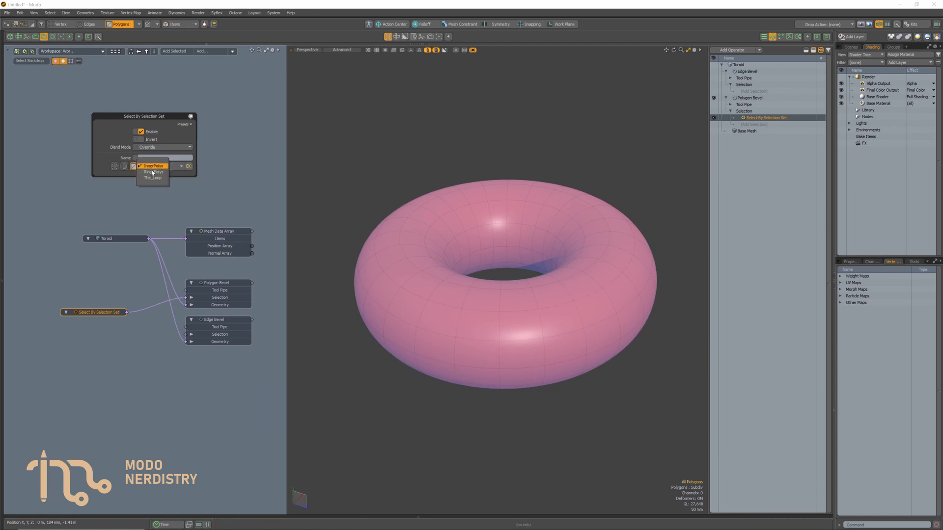
{"action": "left_click", "coordinate": [154, 171]}
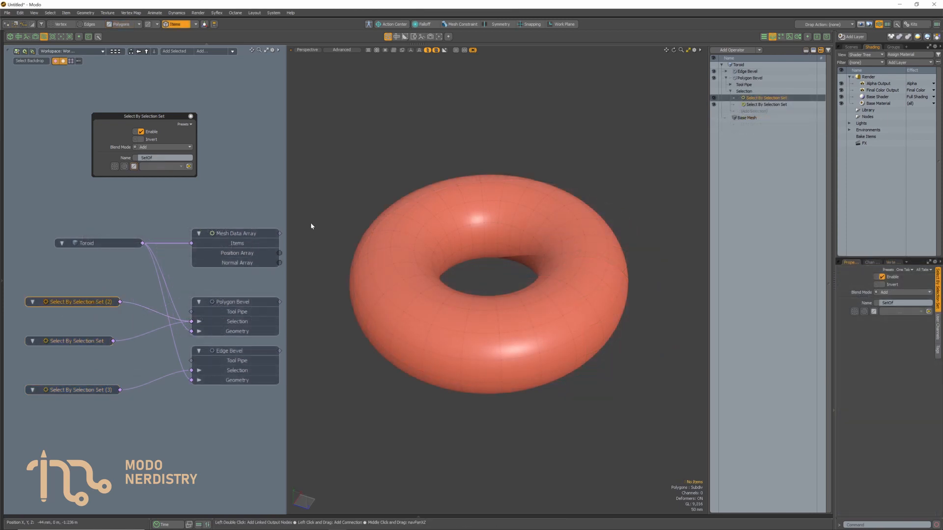
Add a Select By Selection Set operator and assign it the Ring_Polys set.
{"action": "left_click", "coordinate": [731, 50]}
{"action": "type", "text": "set"}
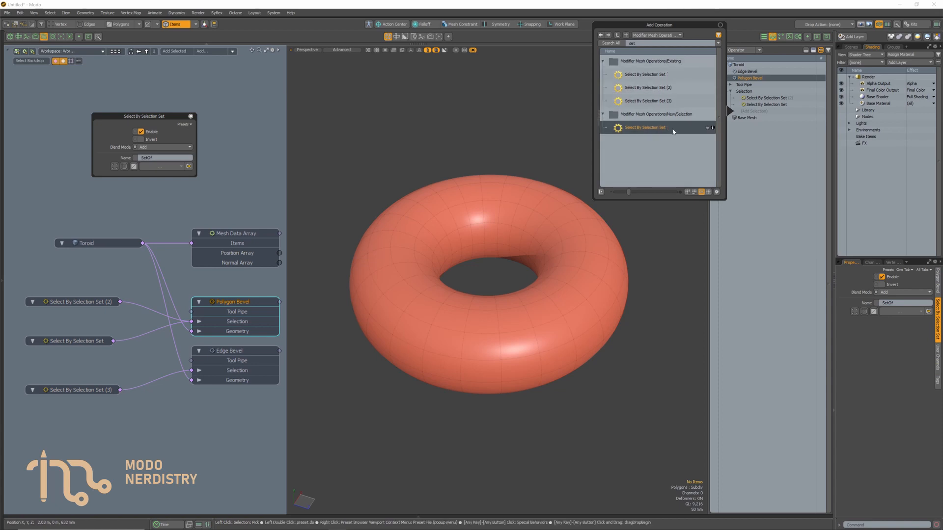
{"action": "left_click", "coordinate": [645, 74]}
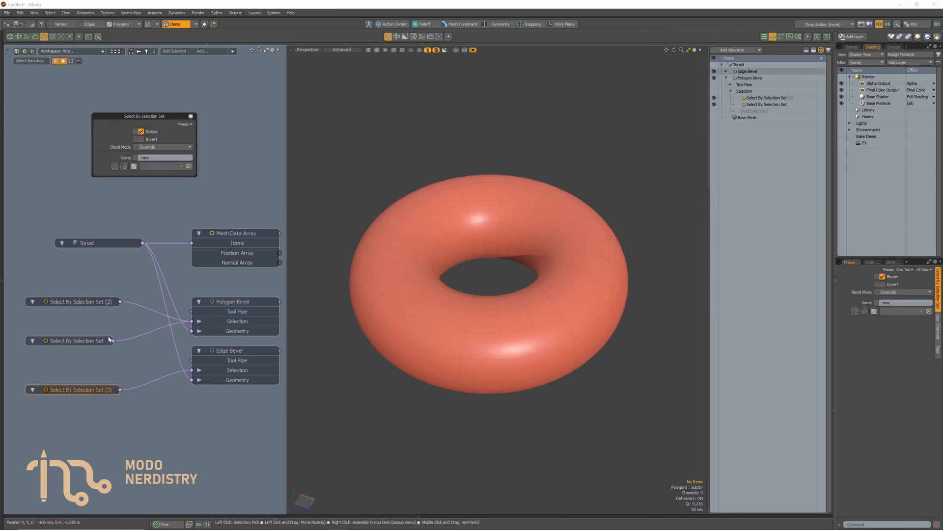
{"action": "left_click", "coordinate": [135, 167]}
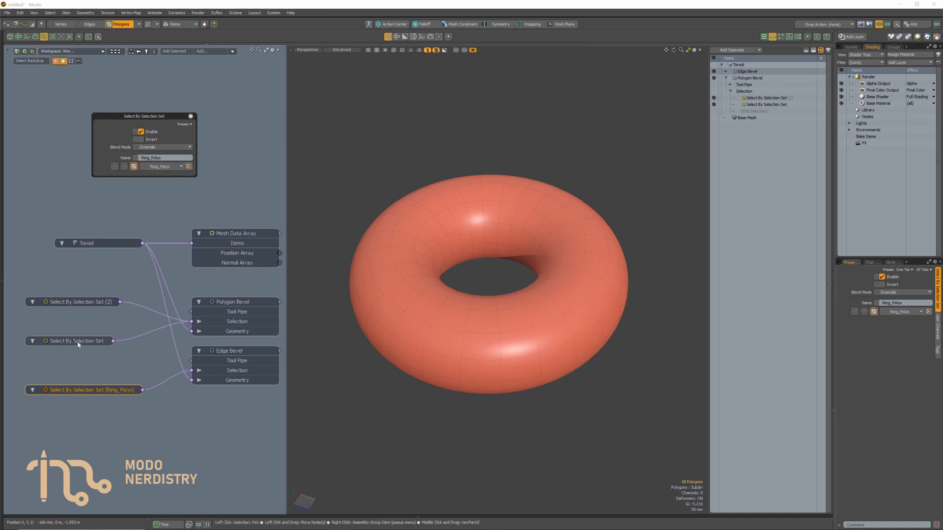
Name the unnamed operator InnerPolys and assign the SameEdges set via Mesh Data Array.
{"action": "left_click", "coordinate": [72, 341]}
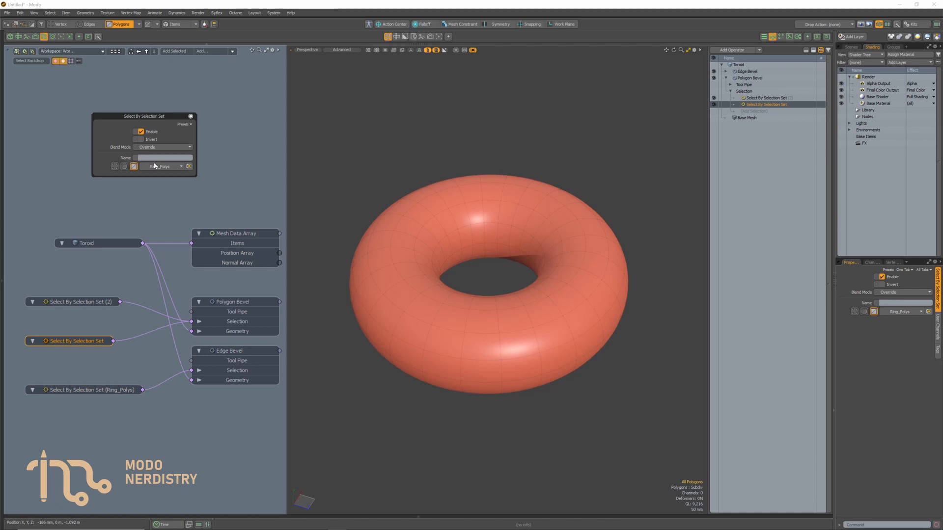
{"action": "type", "text": "InnerPolys"}
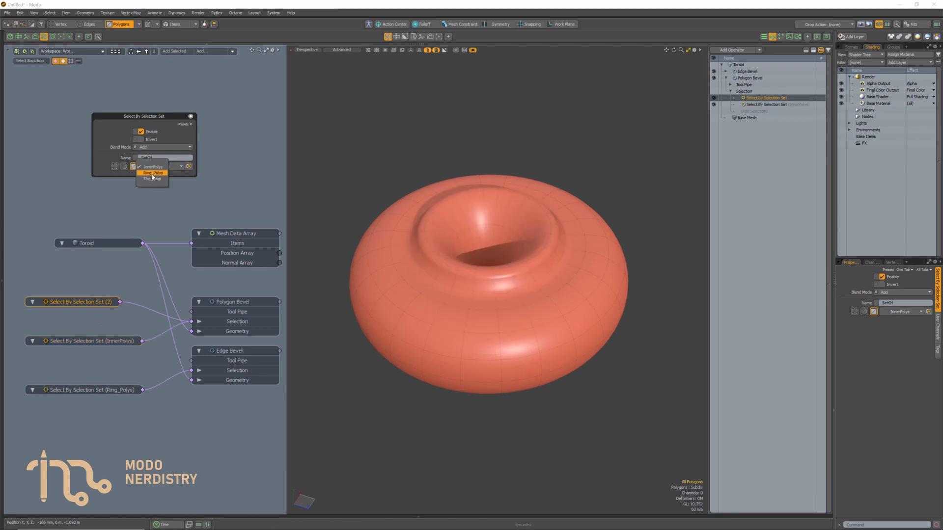
{"action": "left_click", "coordinate": [151, 179]}
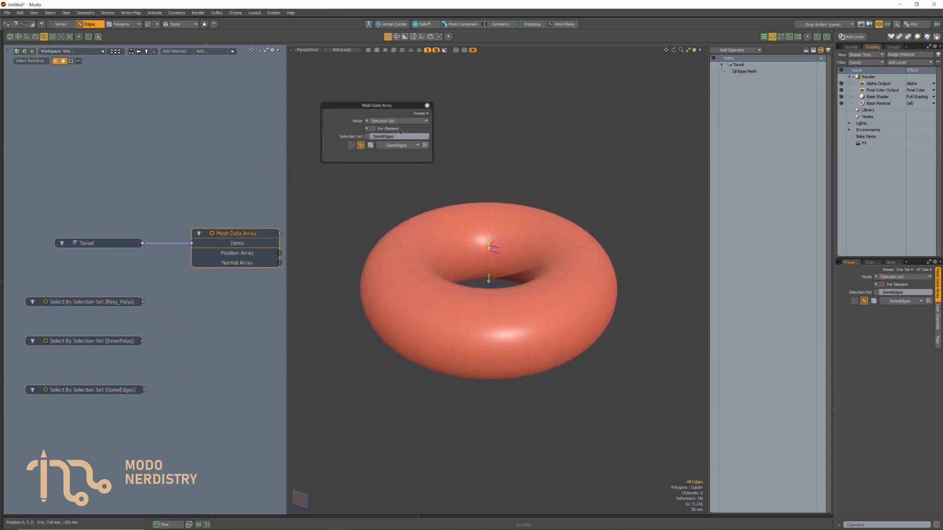
{"action": "left_click", "coordinate": [417, 146]}
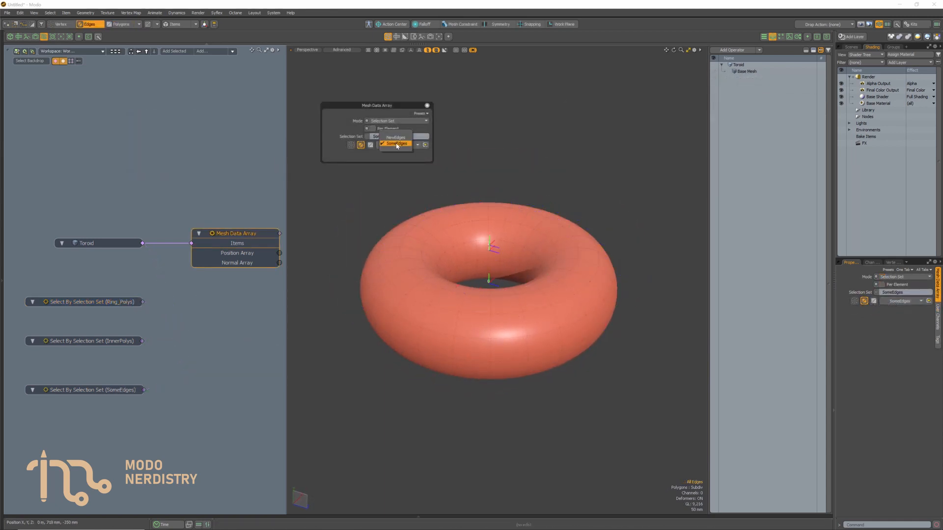
{"action": "left_click", "coordinate": [395, 137]}
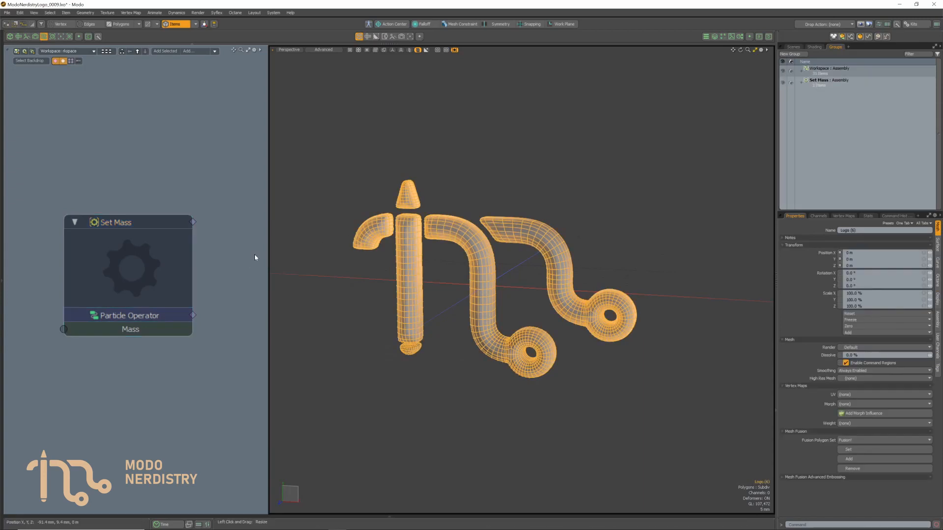
Deselect the logo mesh, then select the Workspace assembly and the Set Mass assembly in Groups.
{"action": "left_click", "coordinate": [830, 79]}
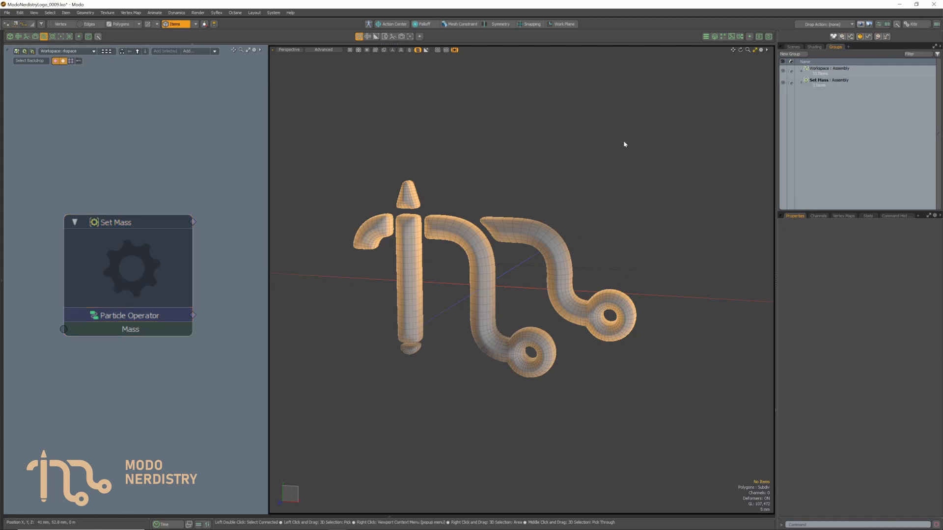
{"action": "left_click", "coordinate": [820, 67]}
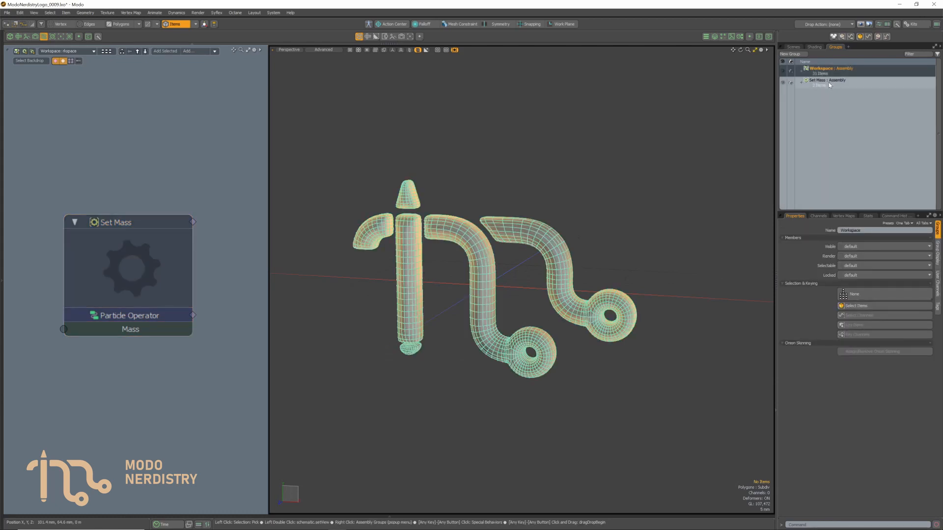
{"action": "left_click", "coordinate": [829, 80]}
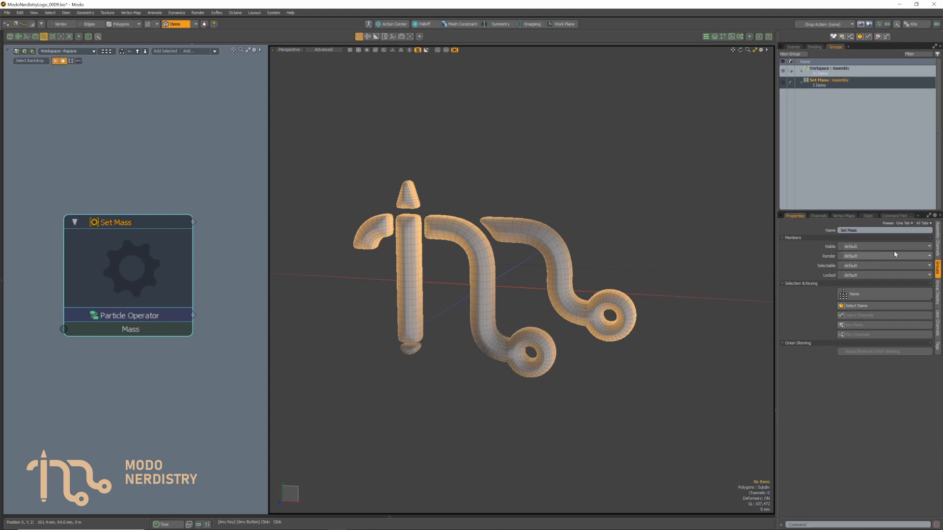